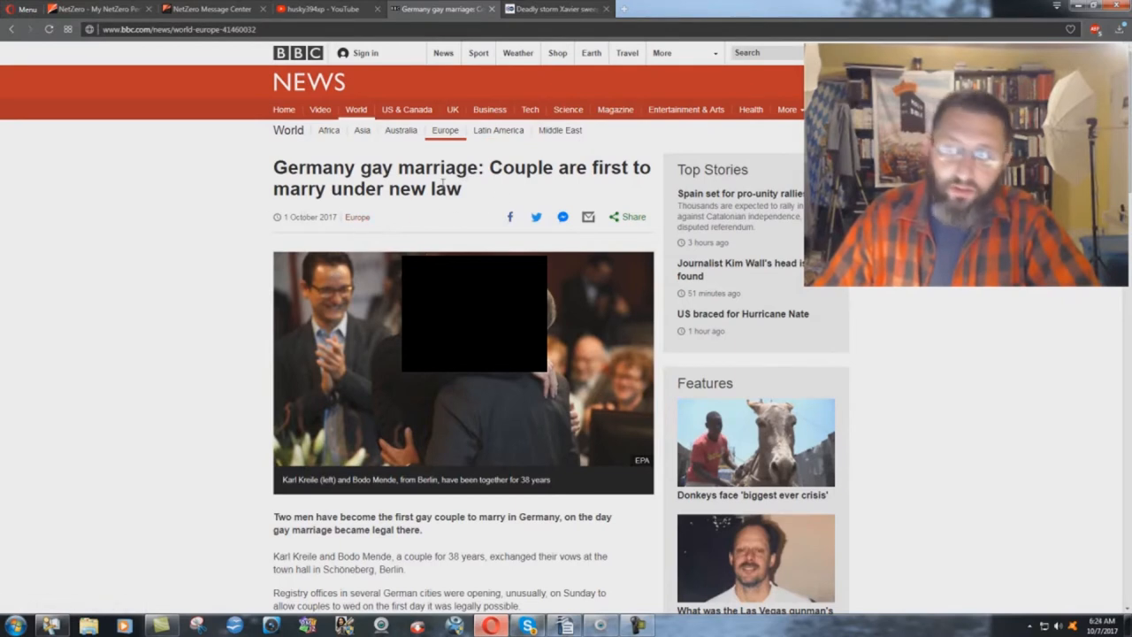
# Step: Switch from the BBC gay marriage story to the DW storm Xavier article
pyautogui.click(557, 9)
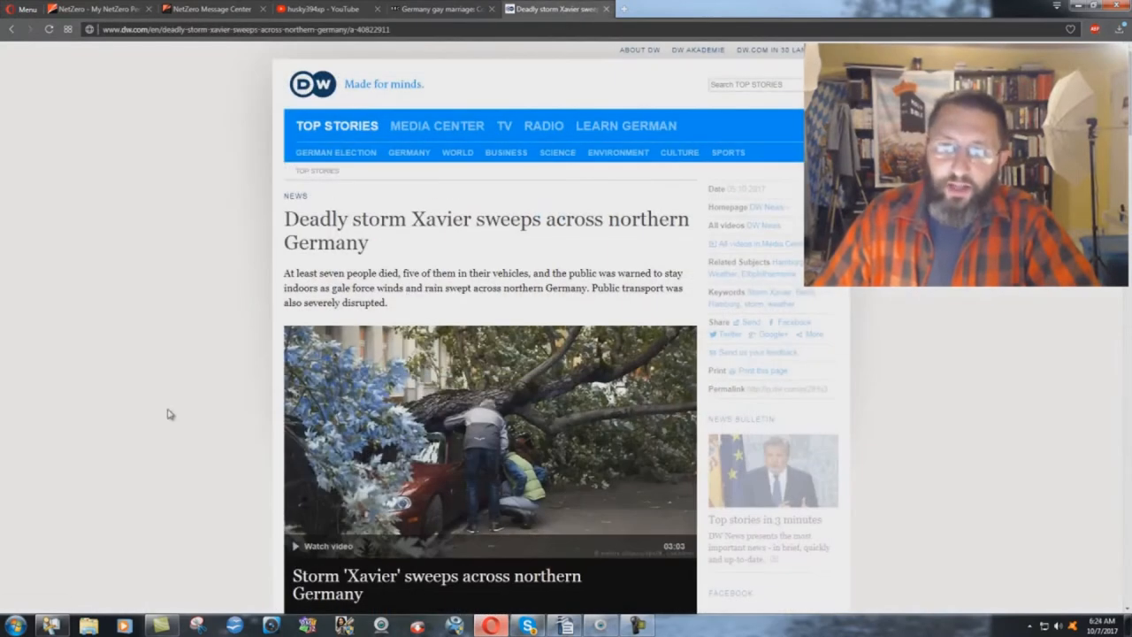
# Step: Scroll the storm Xavier article down to the 'Fateful drive' crushed-car photo
pyautogui.scroll(-3)
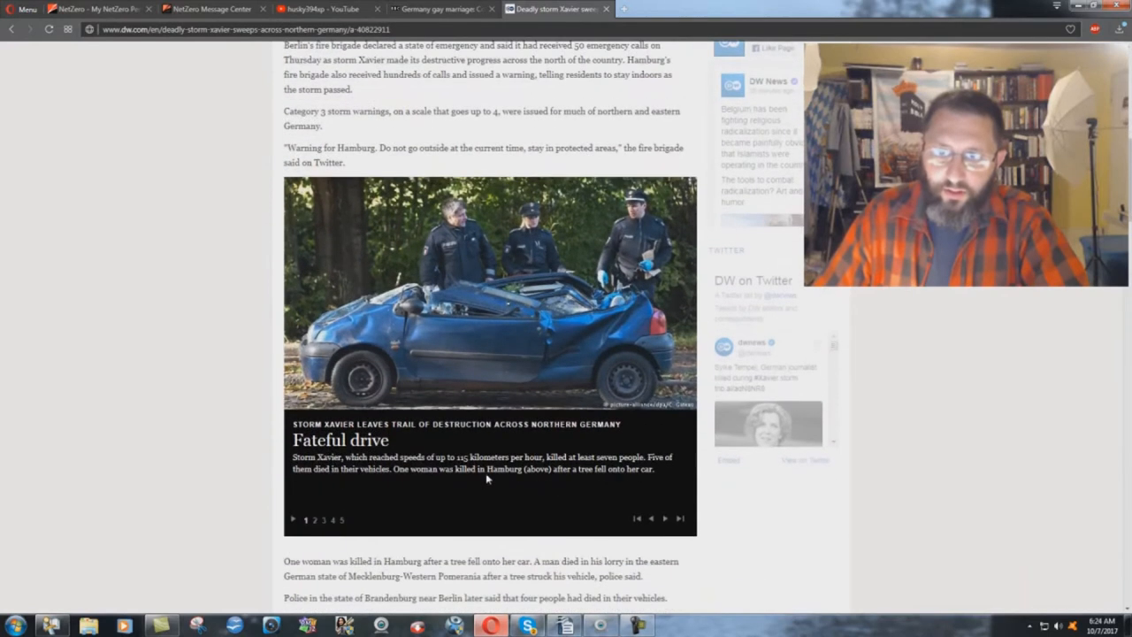
pyautogui.scroll(-3)
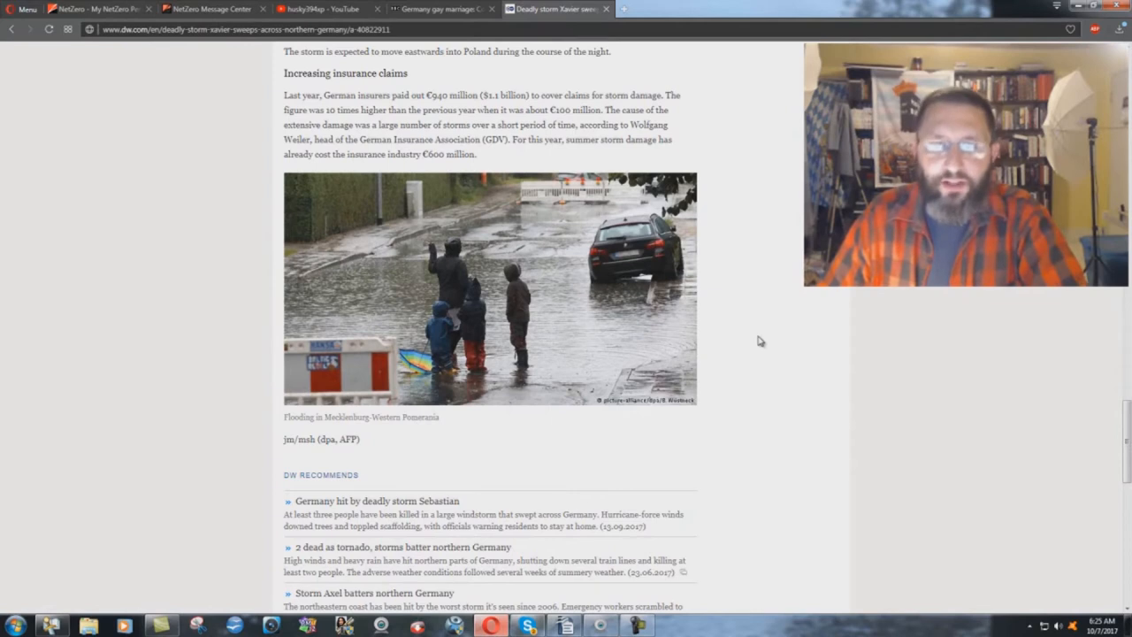
pyautogui.moveTo(517, 362)
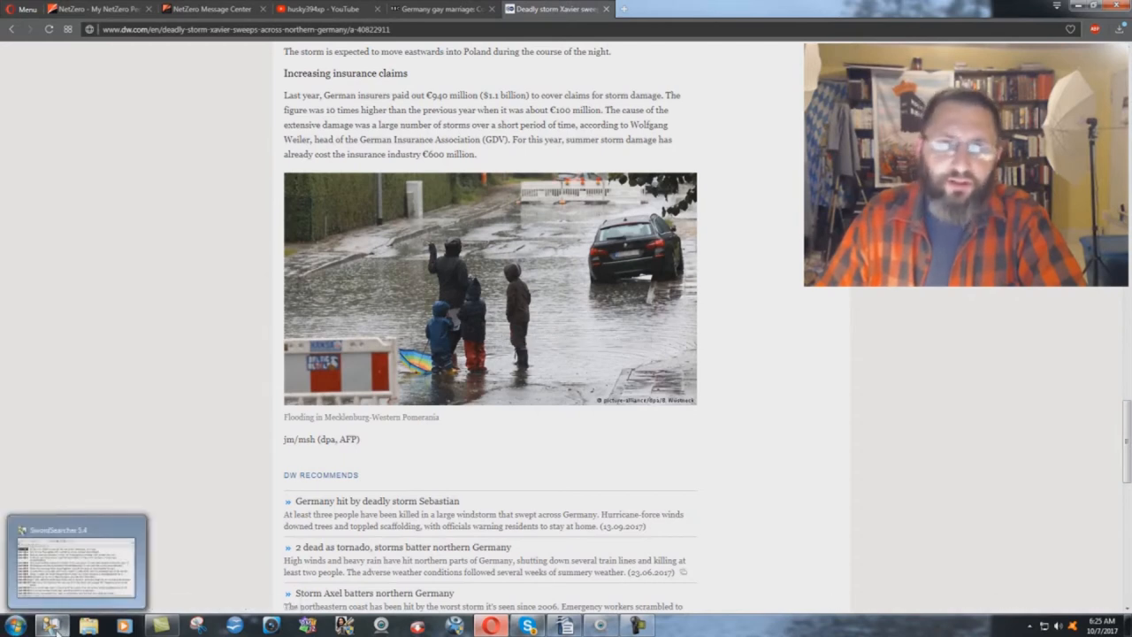
pyautogui.moveTo(779, 354)
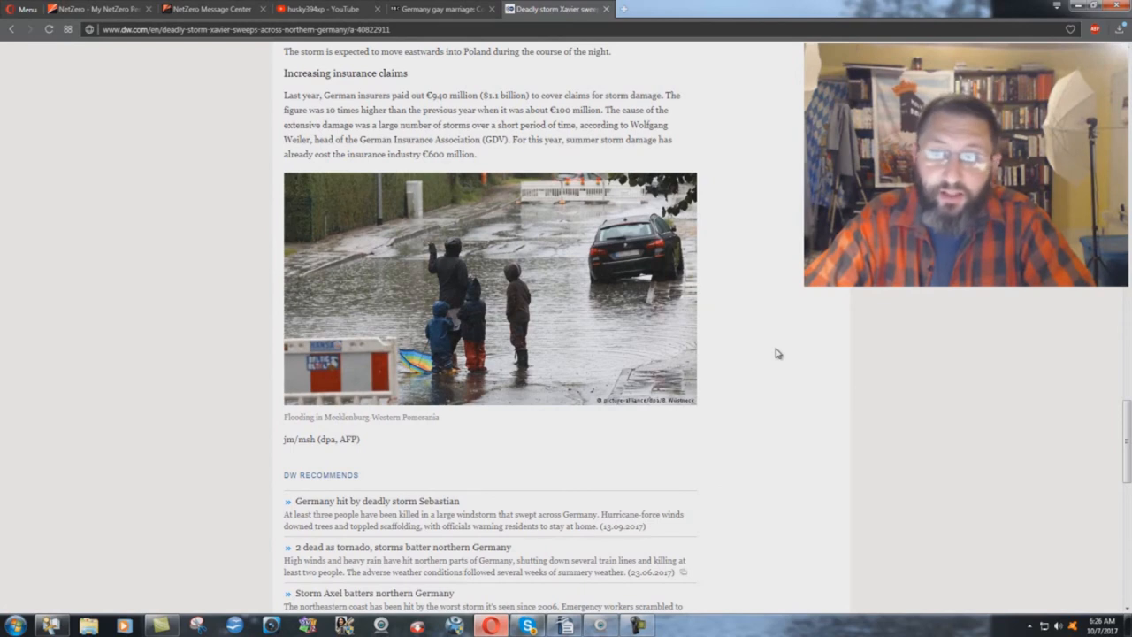